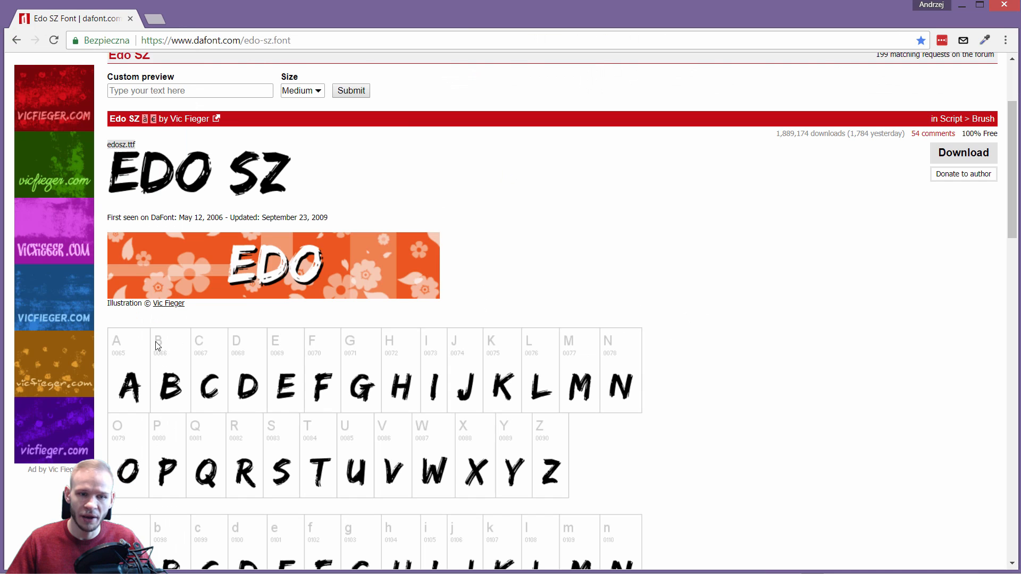
mouse_move(113, 155)
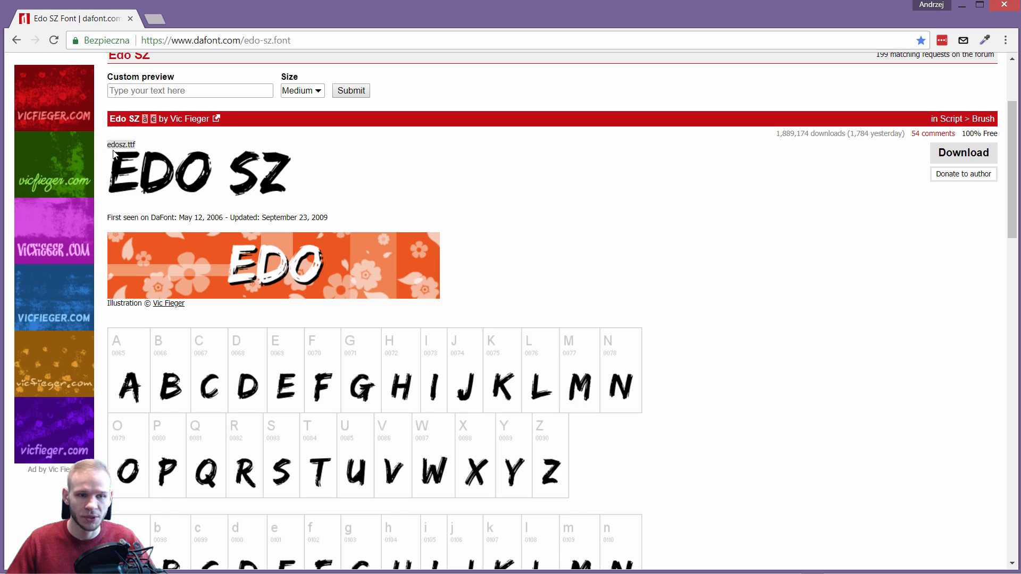
mouse_move(261, 194)
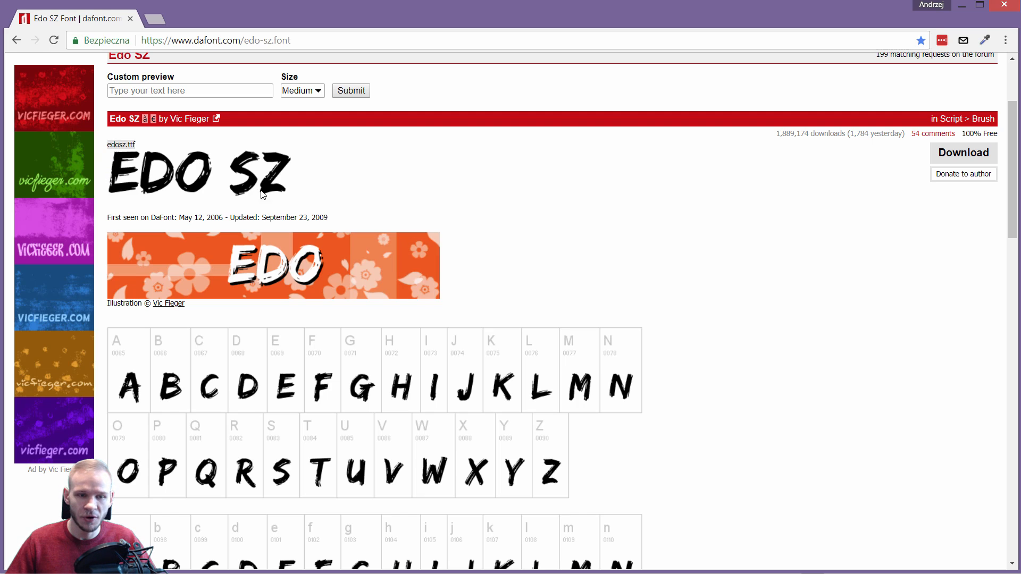
mouse_move(228, 210)
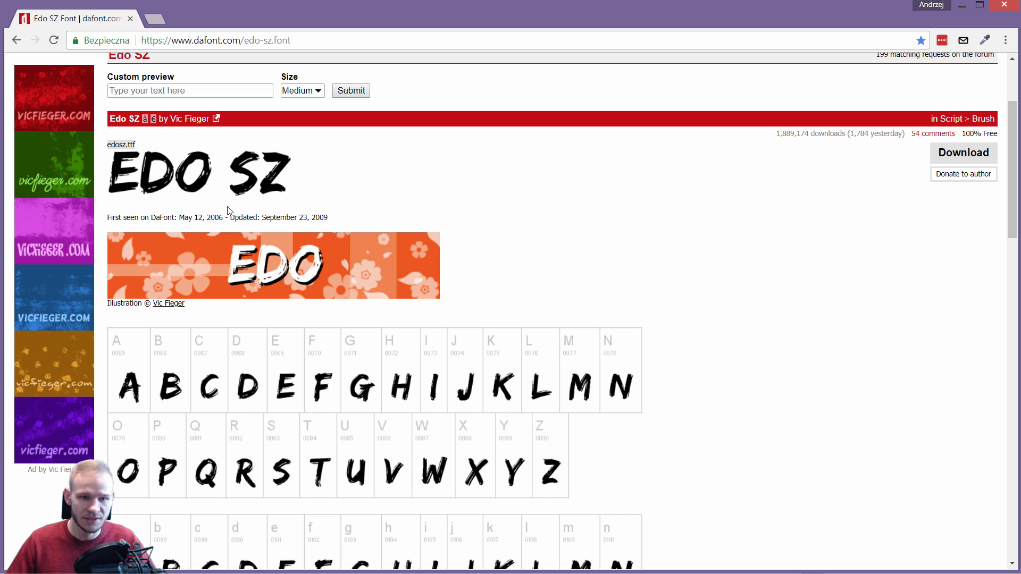
mouse_move(781, 264)
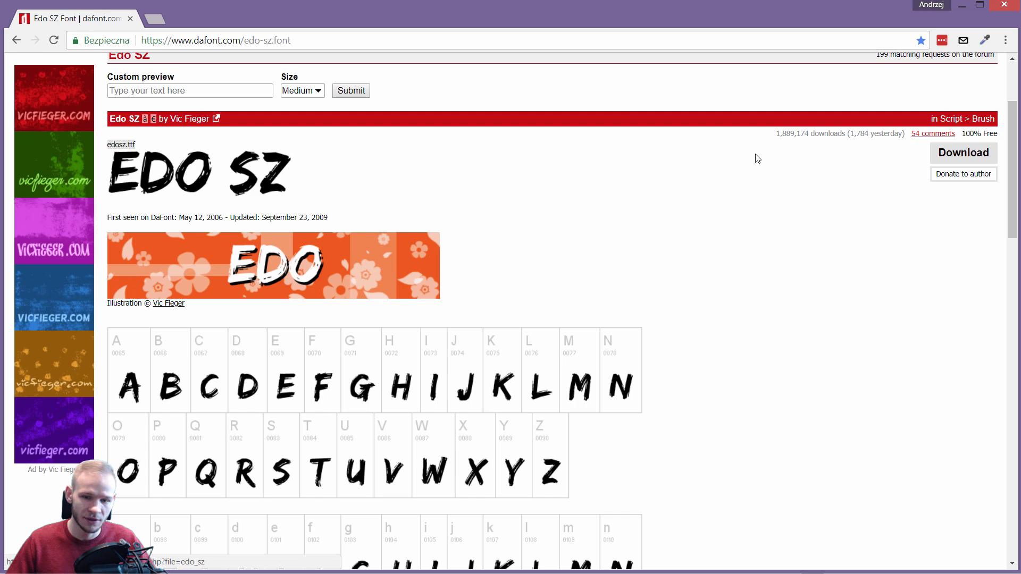
mouse_move(737, 413)
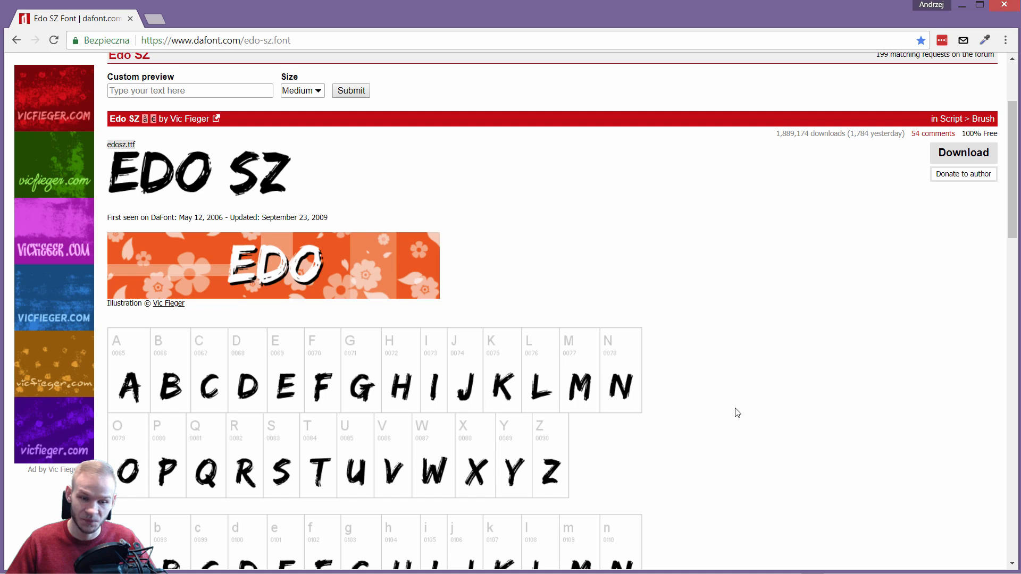
Scroll down through the Edo SZ letters, digits and punctuation glyph previews on dafont
scroll(down, 3)
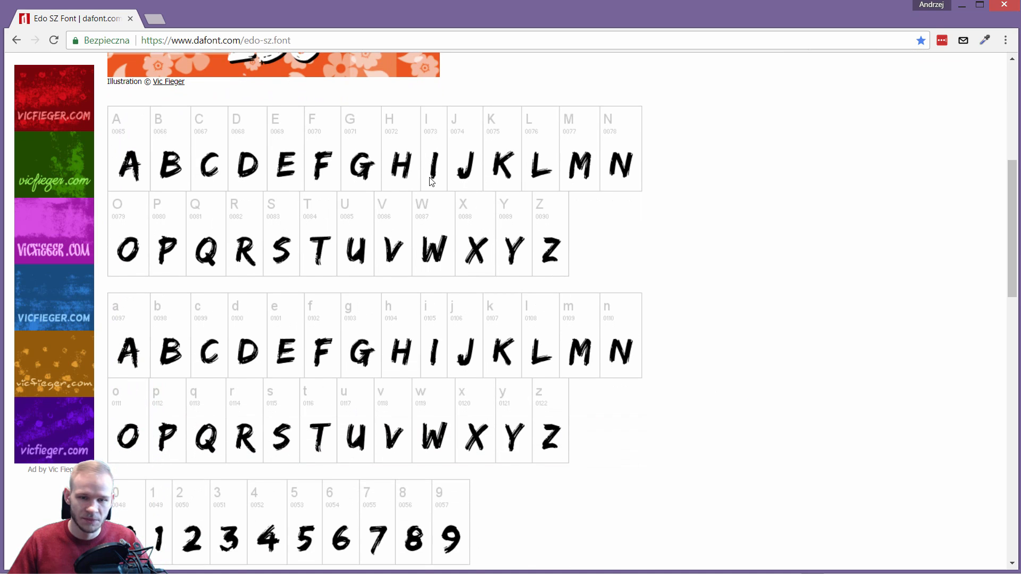
mouse_move(226, 246)
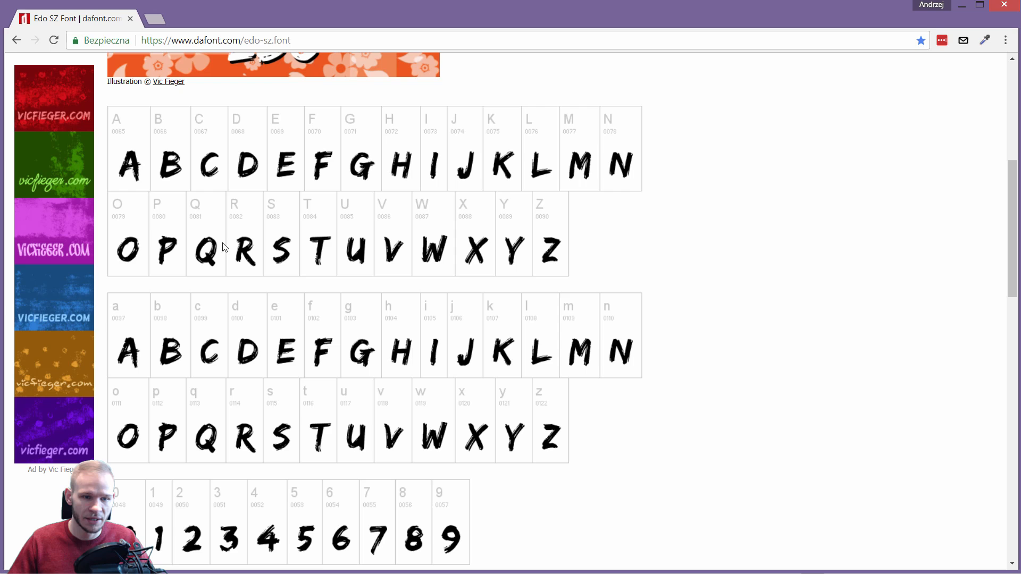
scroll(down, 3)
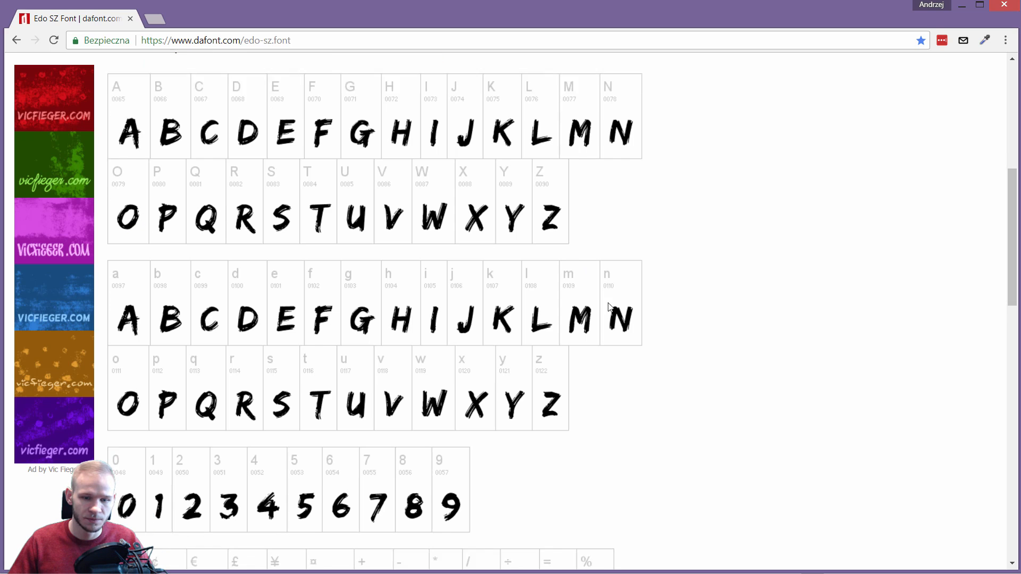
scroll(down, 3)
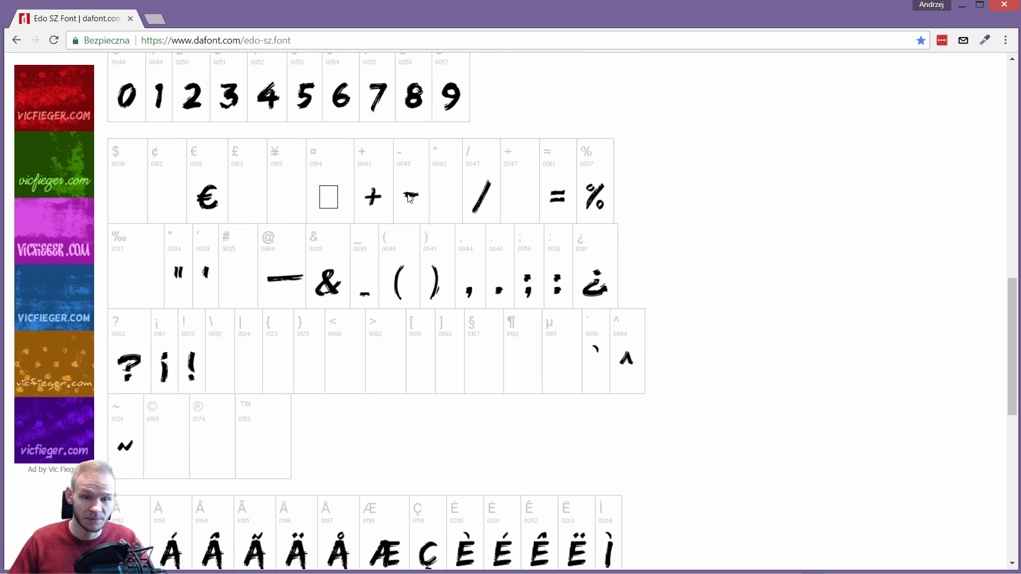
mouse_move(598, 348)
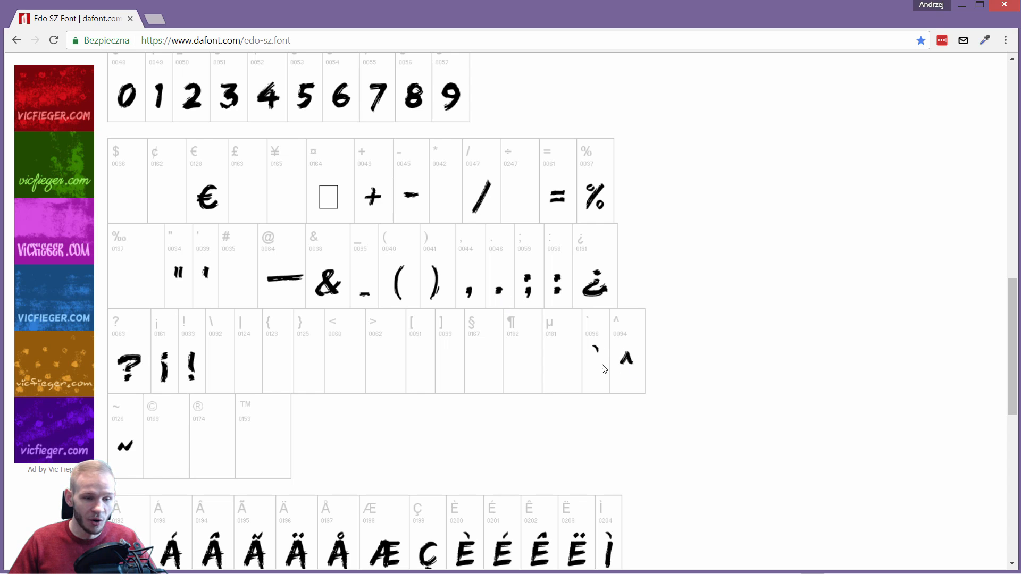
mouse_move(604, 368)
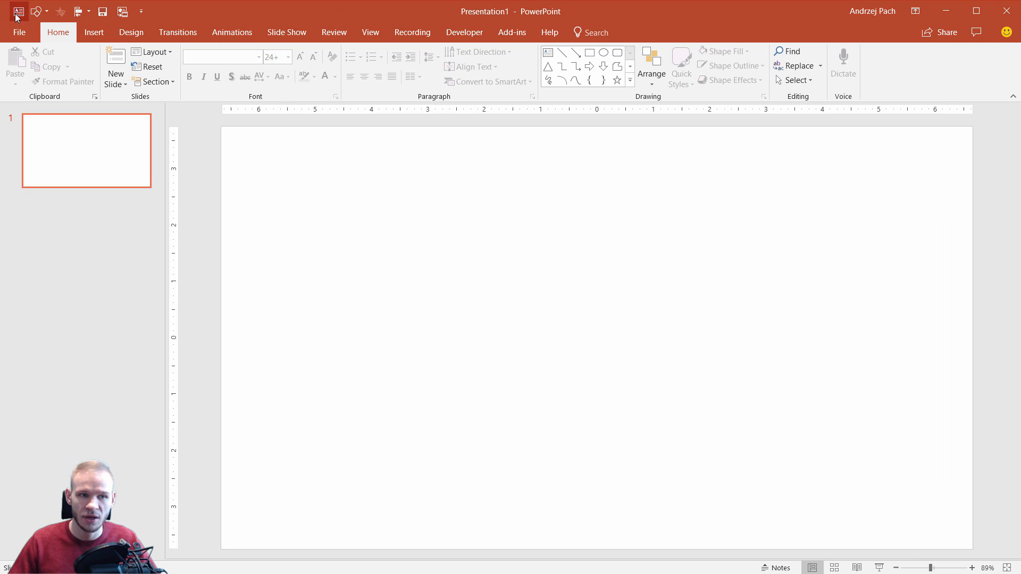
Draw a text box and set its caret and blob characters in the Edo SZ brush font at size 287
drag(431, 237, 686, 401)
text(^)
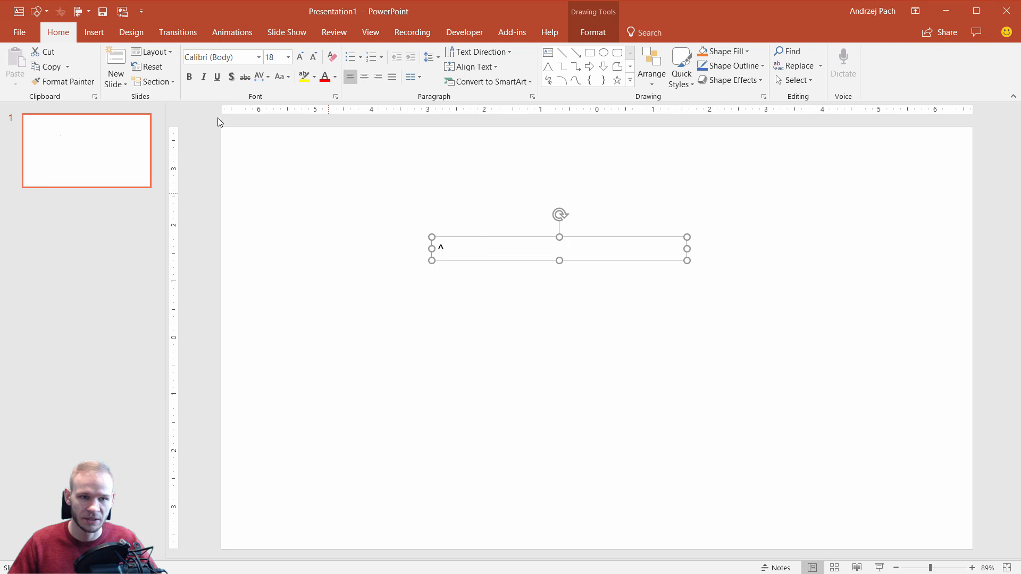
text(Edi)
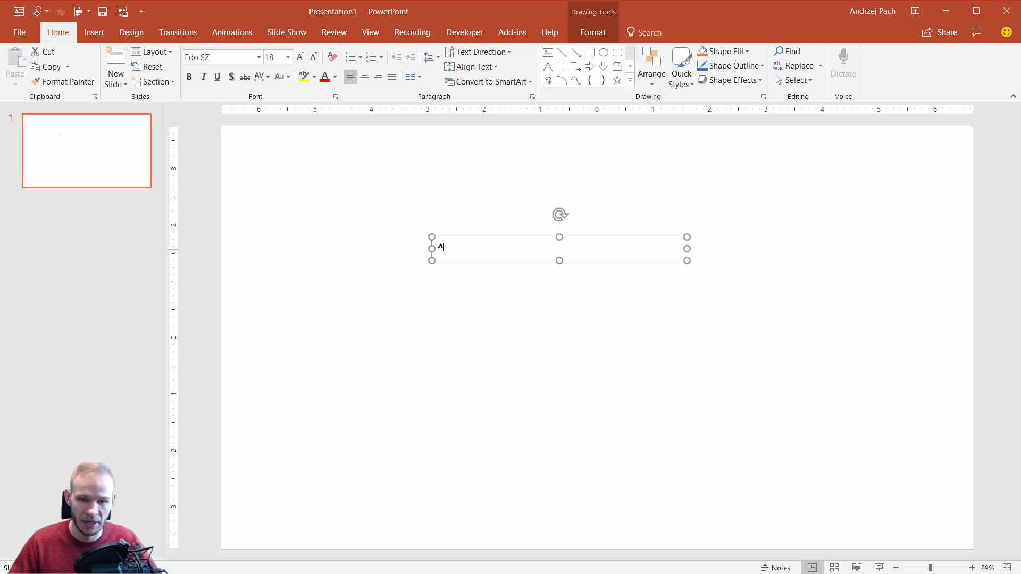
click(300, 56)
text(287)
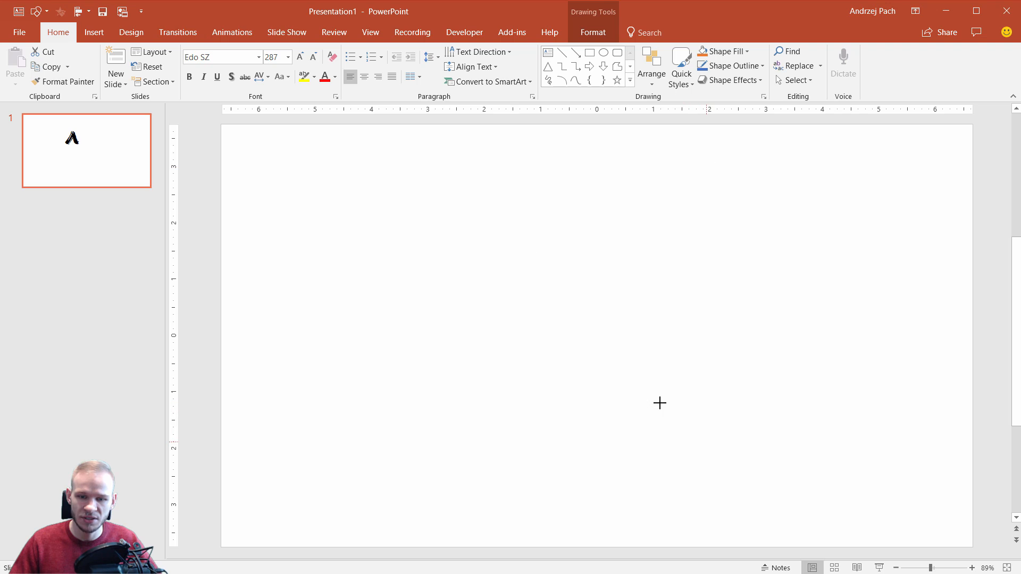
key(ctrl+v)
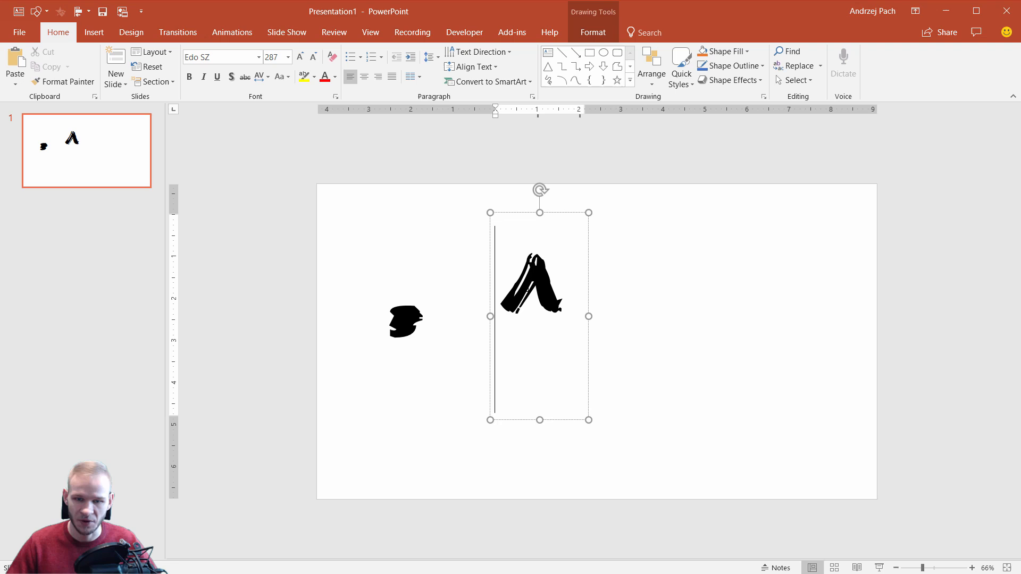
Draw a blue square right of the caret glyph and move the glyph onto it
click(424, 252)
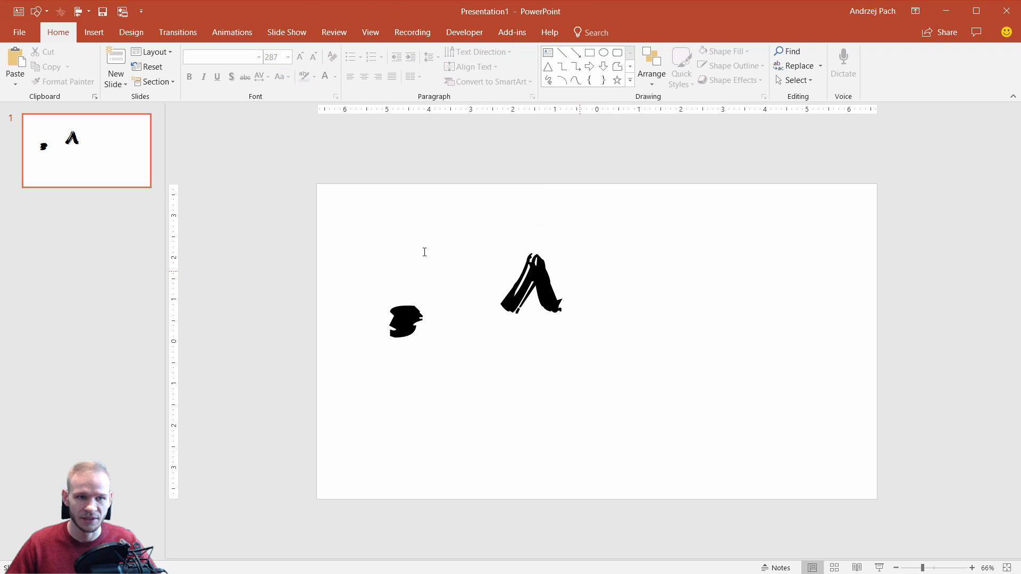
click(93, 32)
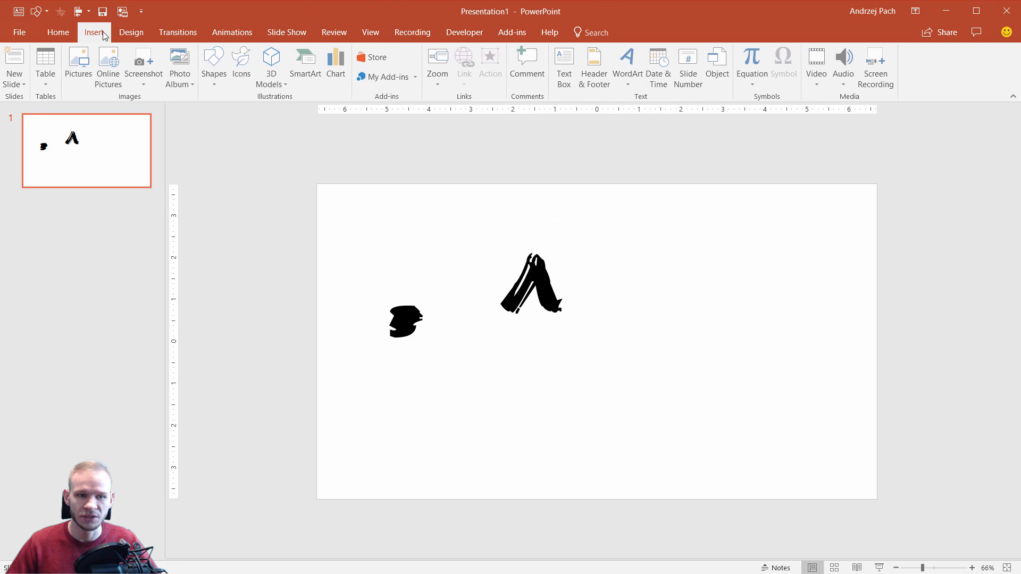
click(214, 63)
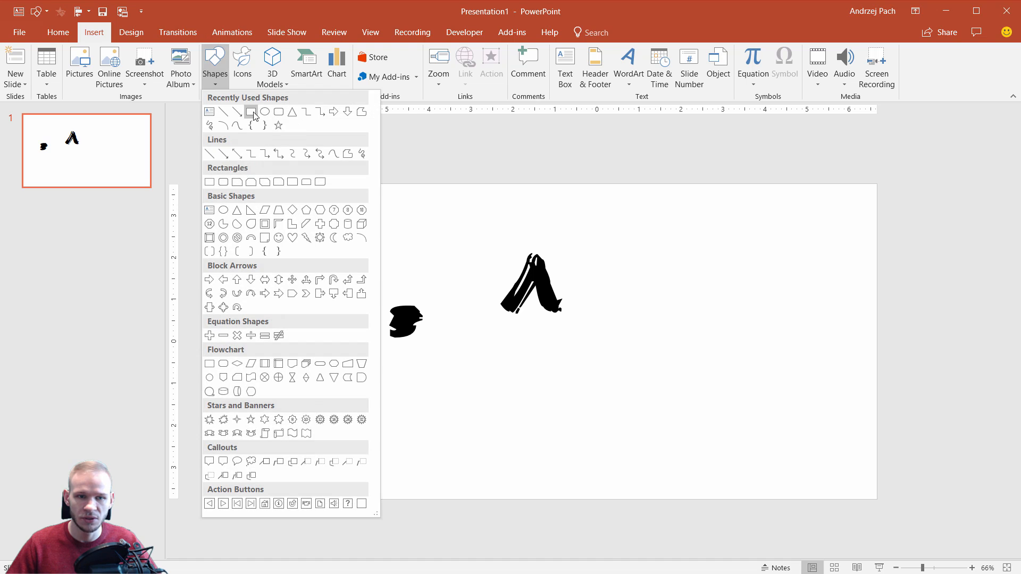
drag(633, 239, 765, 373)
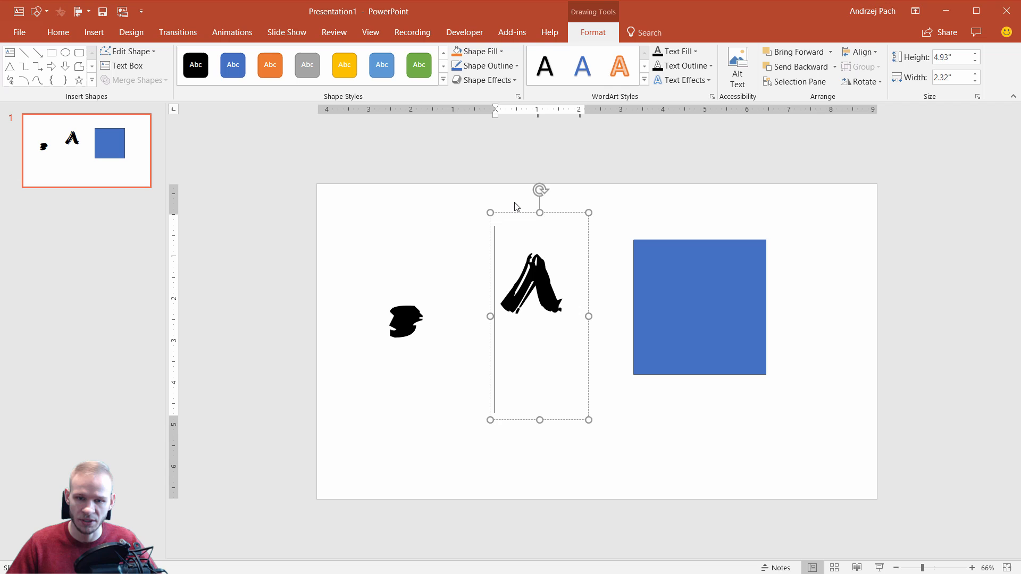
drag(531, 282, 593, 309)
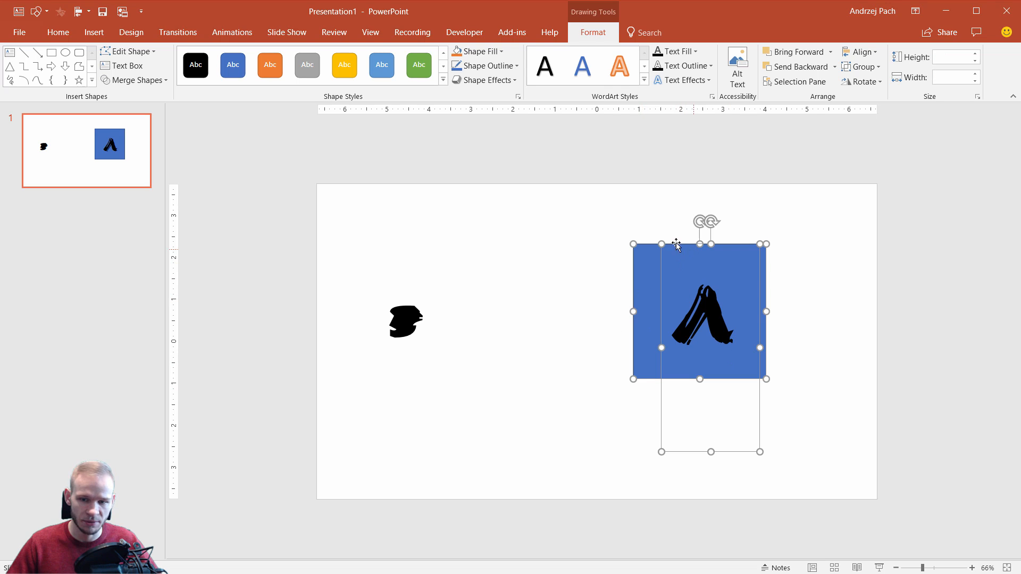
mouse_move(606, 42)
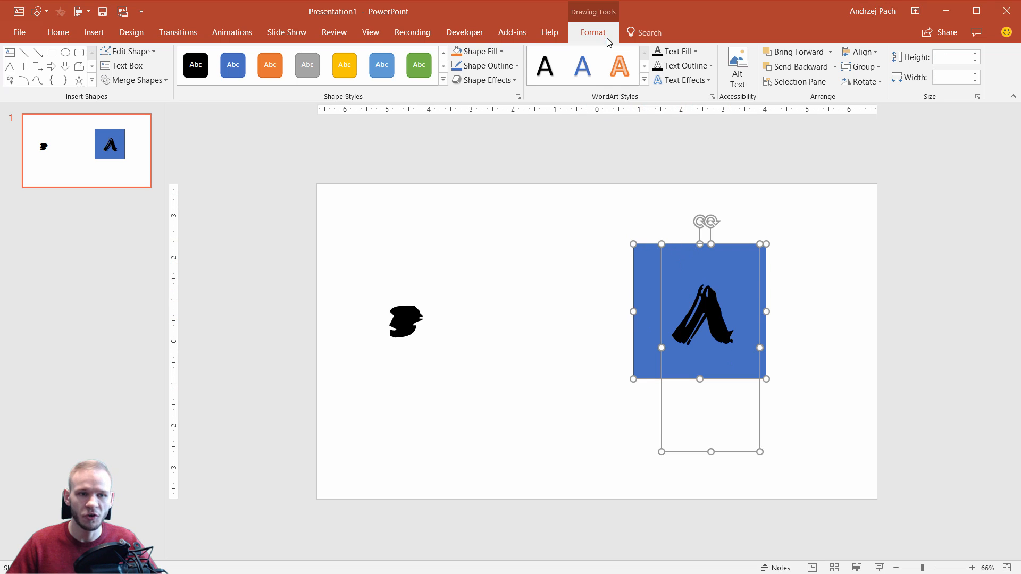
Subtract the caret glyph from the square to get a freeform brush-stroke shape
click(133, 80)
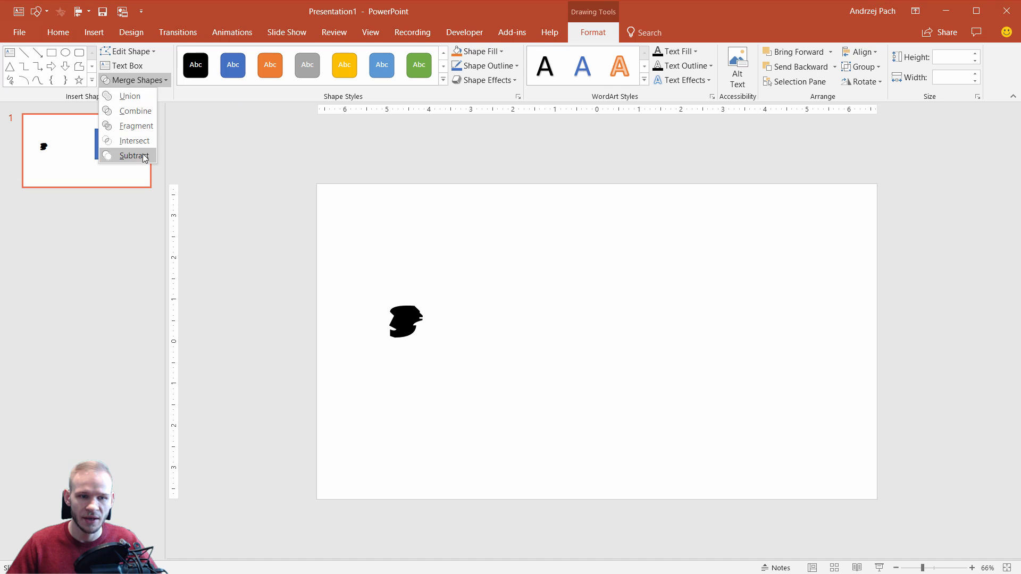
click(134, 155)
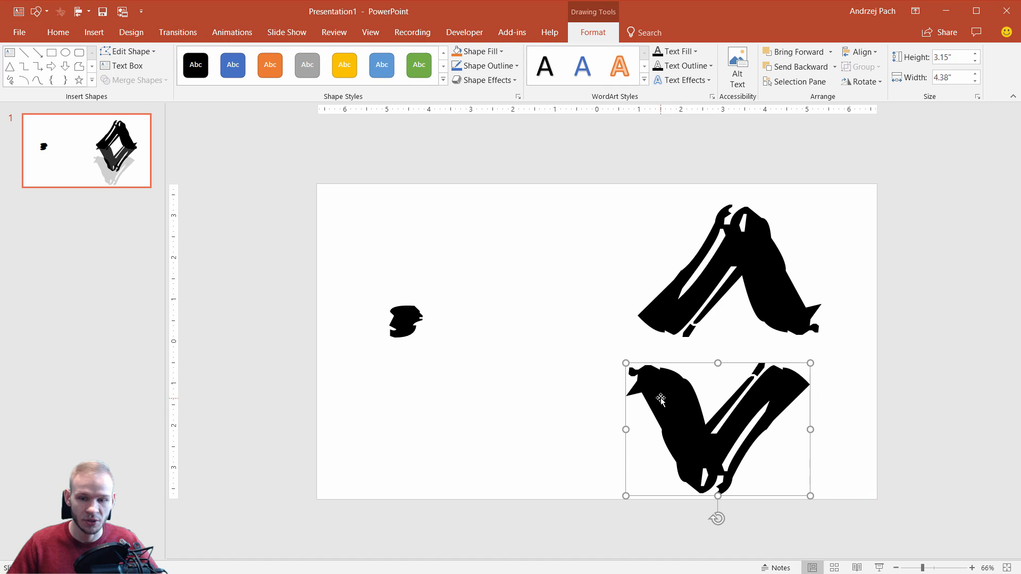
Move the flipped stroke up onto the upright one to form a diamond-like brush shape
right_click(661, 400)
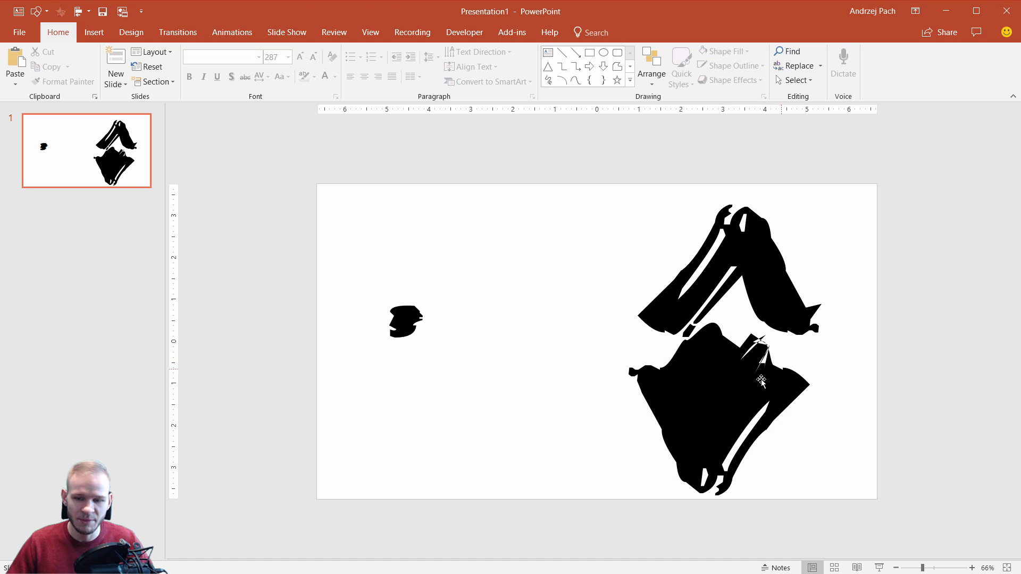
drag(762, 381, 764, 334)
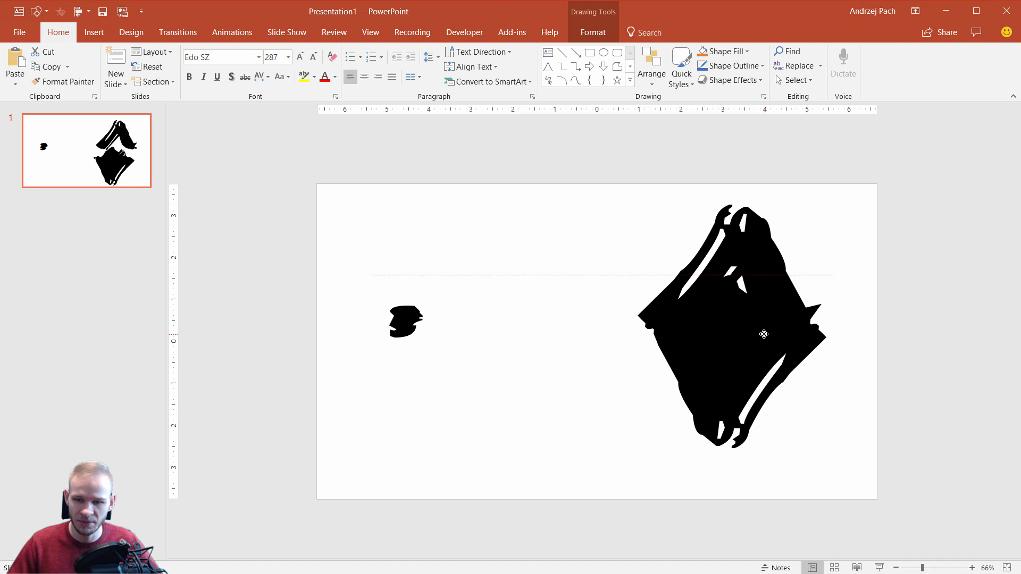
Add a small oval atop the strokes and union all three into one blue diamond shape
click(762, 335)
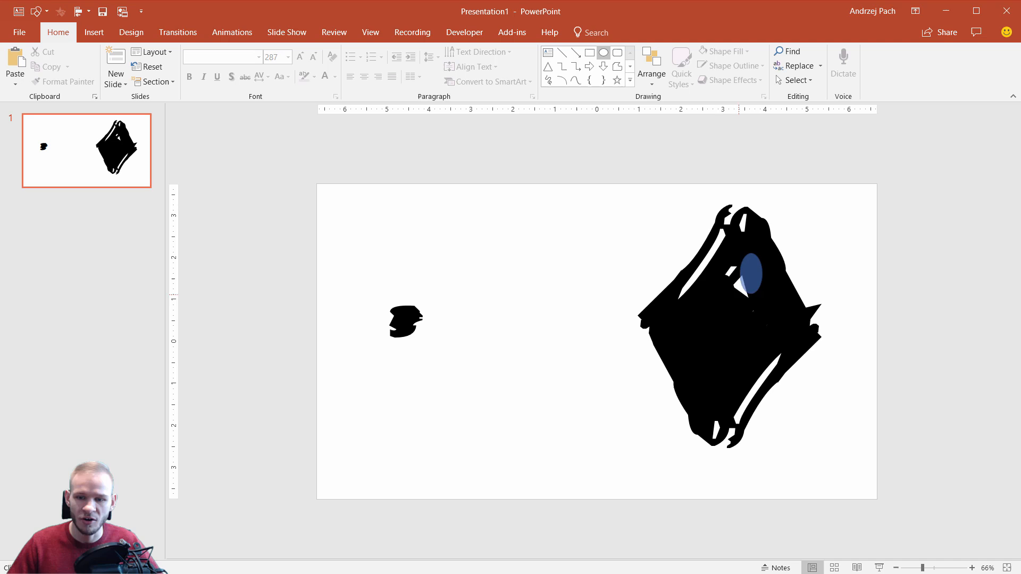
click(749, 272)
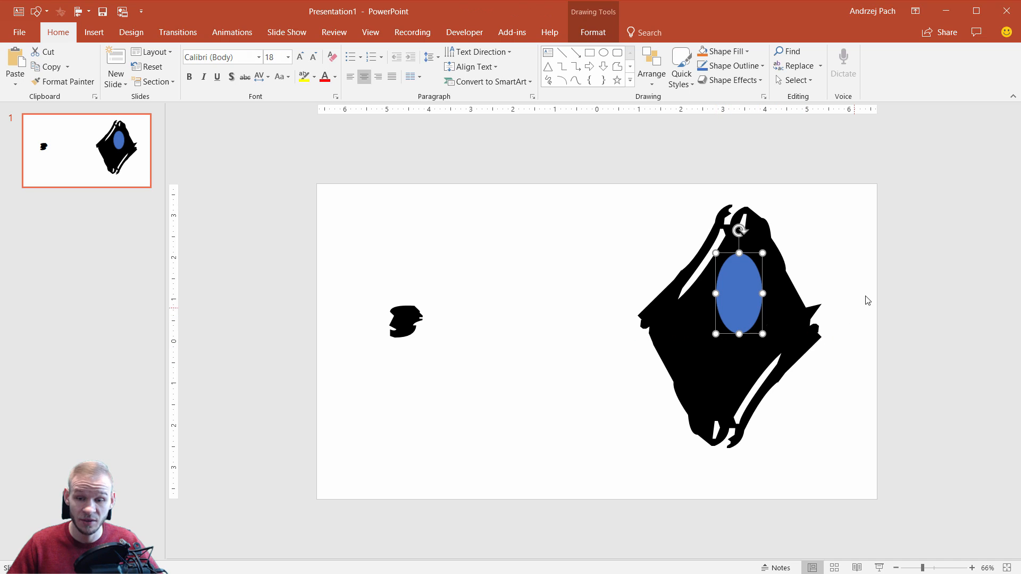
click(603, 256)
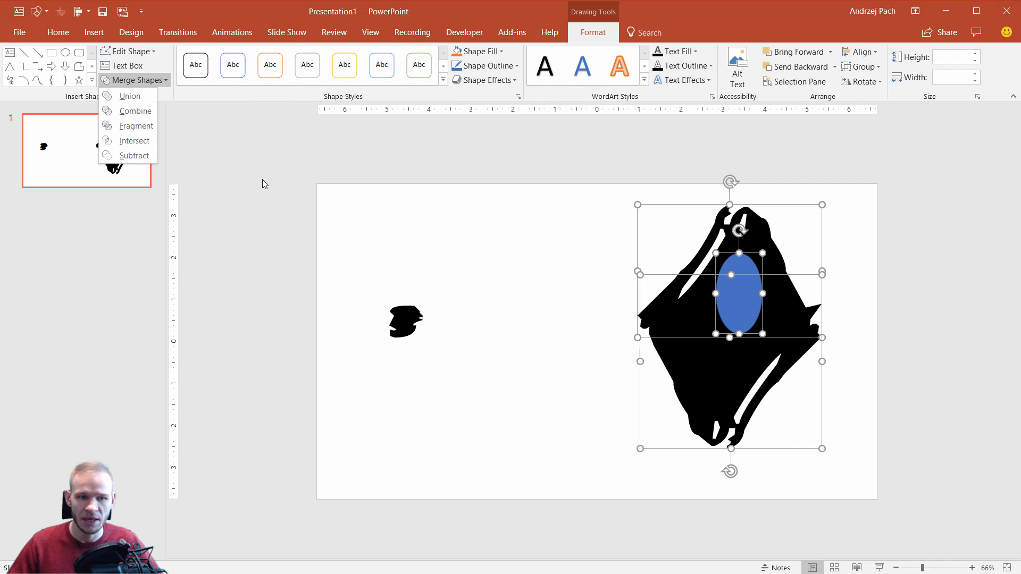
click(134, 111)
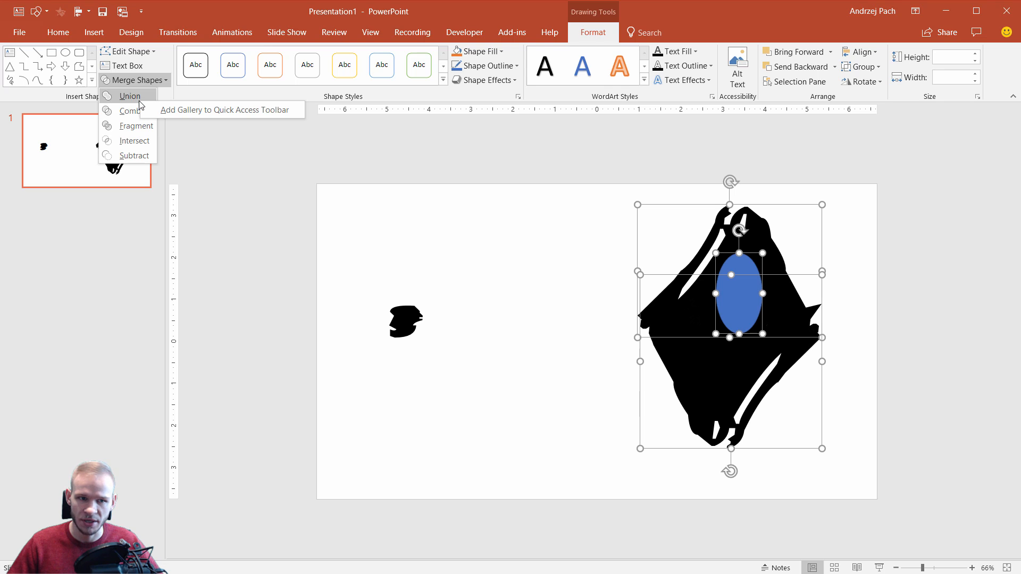
click(130, 96)
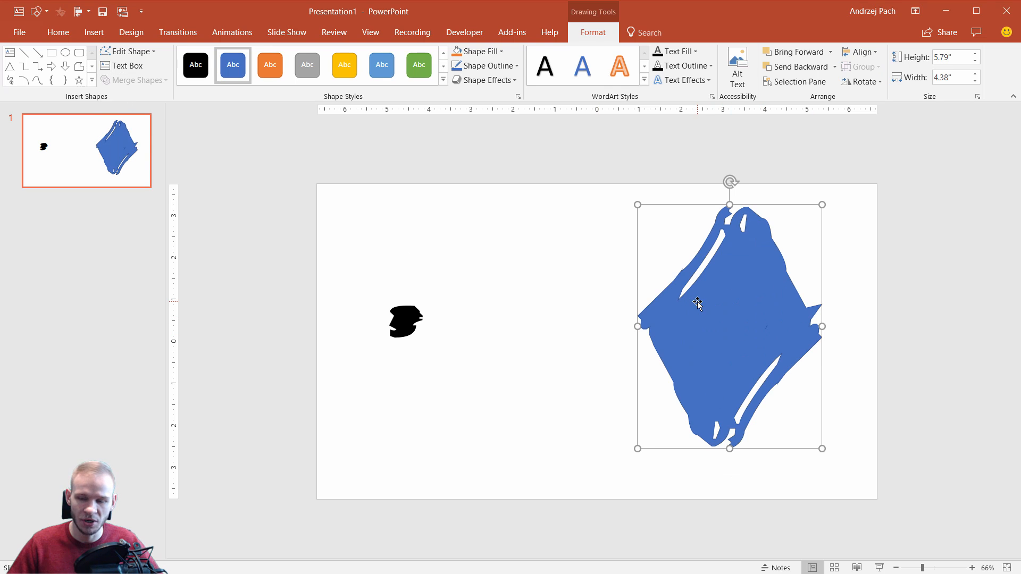
Nudge the merged diamond, remove its outline and fill it black
drag(697, 304, 706, 293)
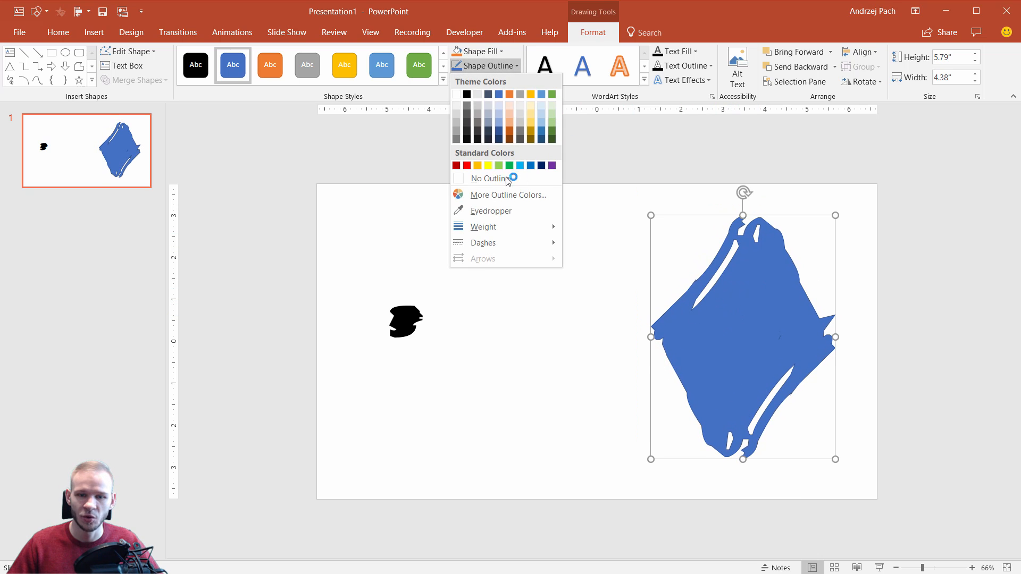
click(480, 51)
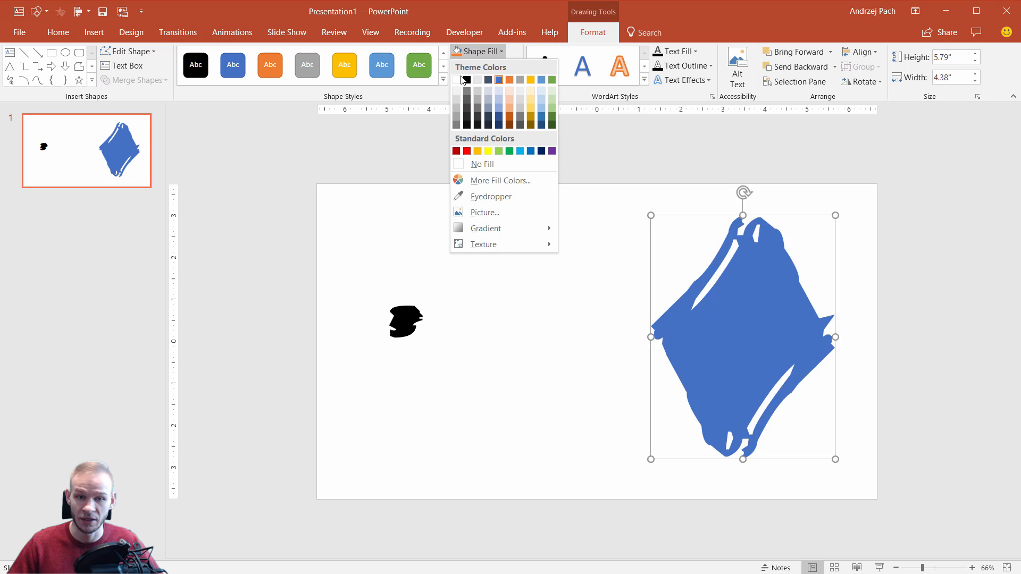
click(464, 79)
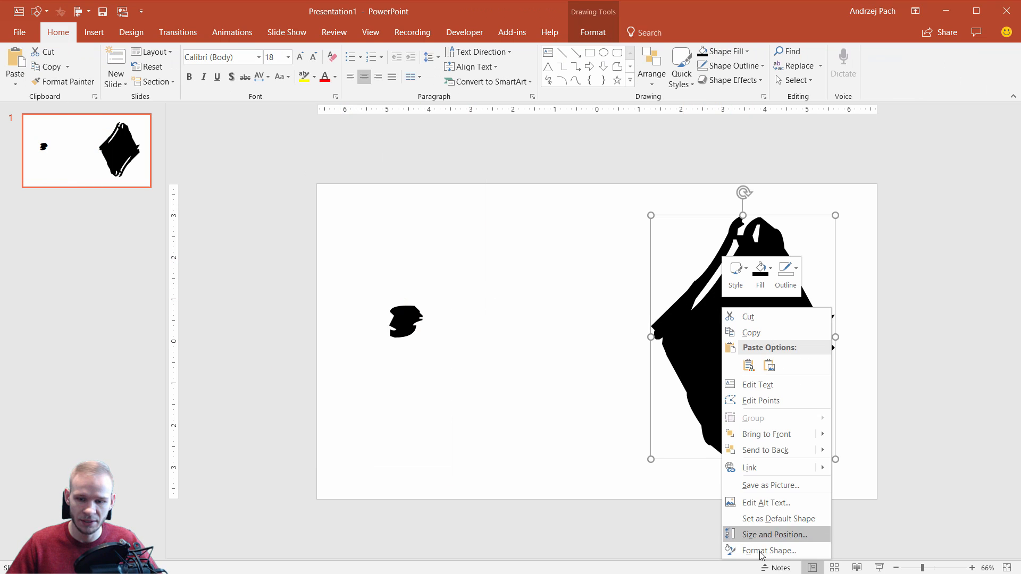
mouse_move(773, 551)
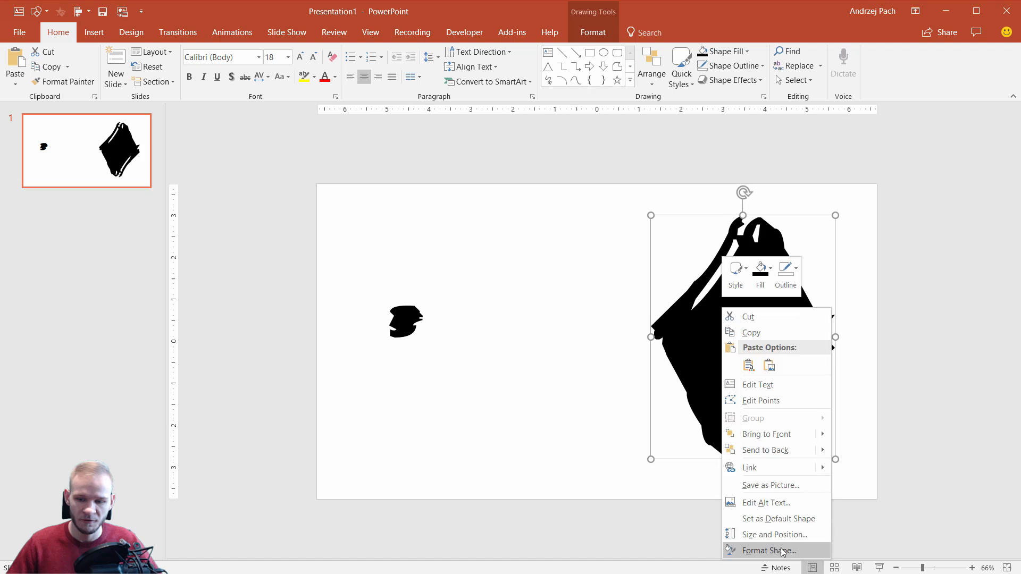
Switch the diamond to a picture fill with the red lantern photo via Format Shape
click(770, 551)
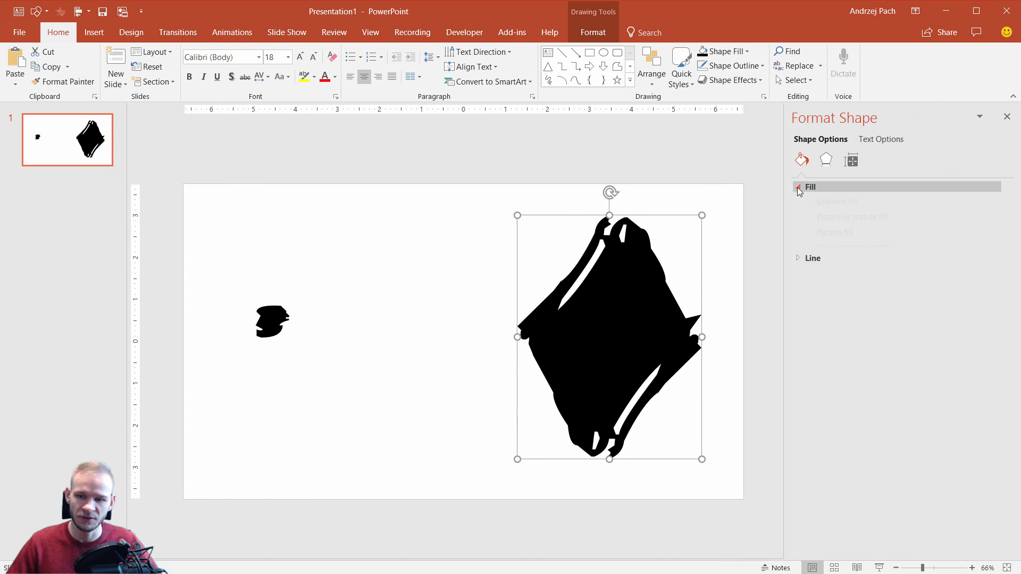
click(800, 187)
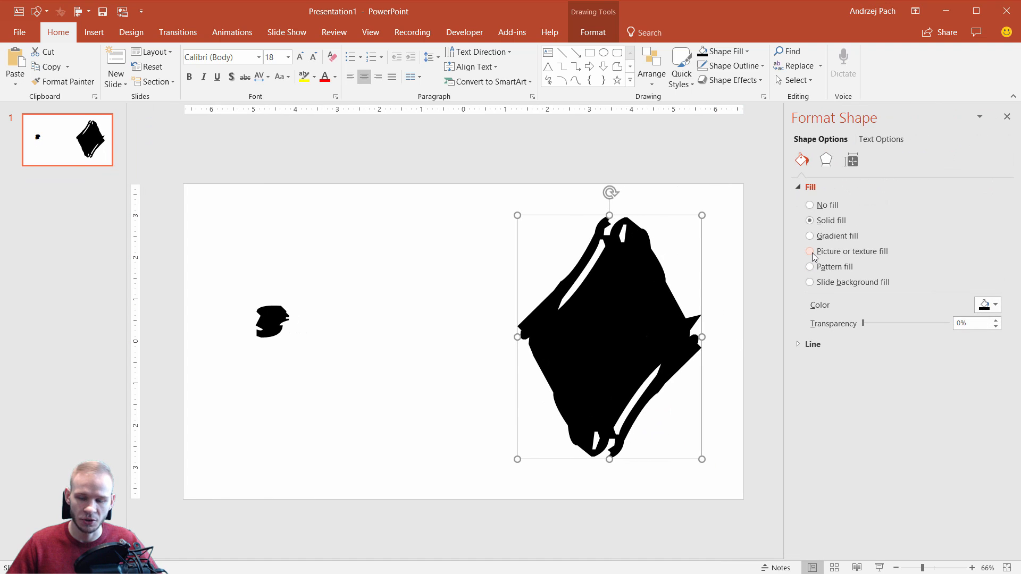
click(809, 251)
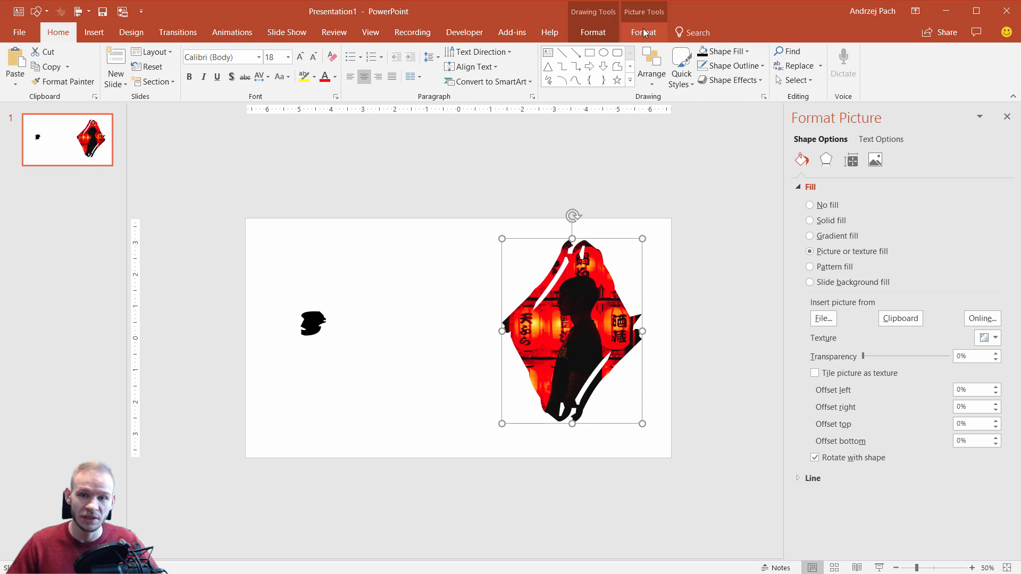
Stretch the photo-filled diamond wider and re-crop the lantern photo to frame the figure
click(643, 31)
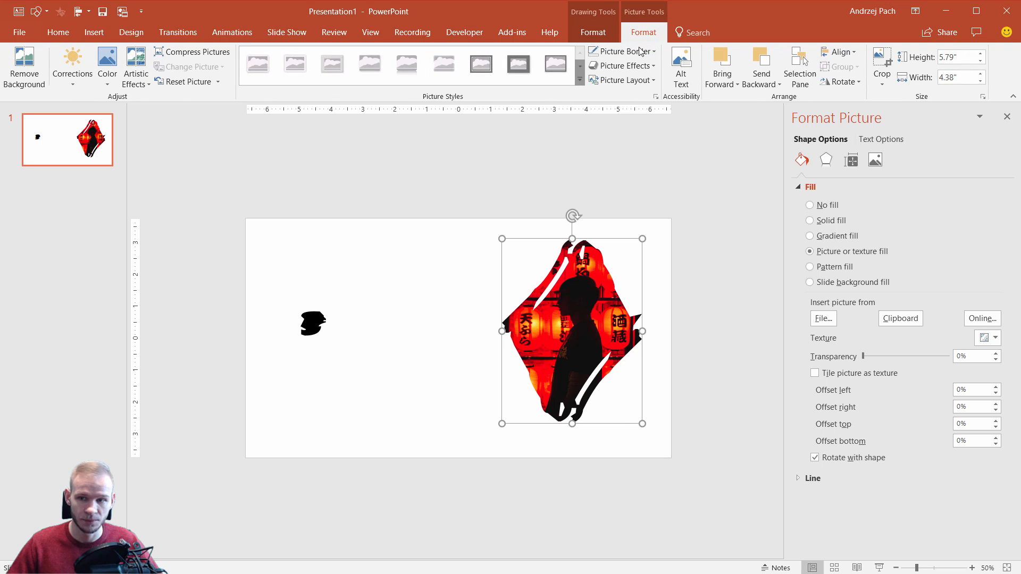
click(880, 58)
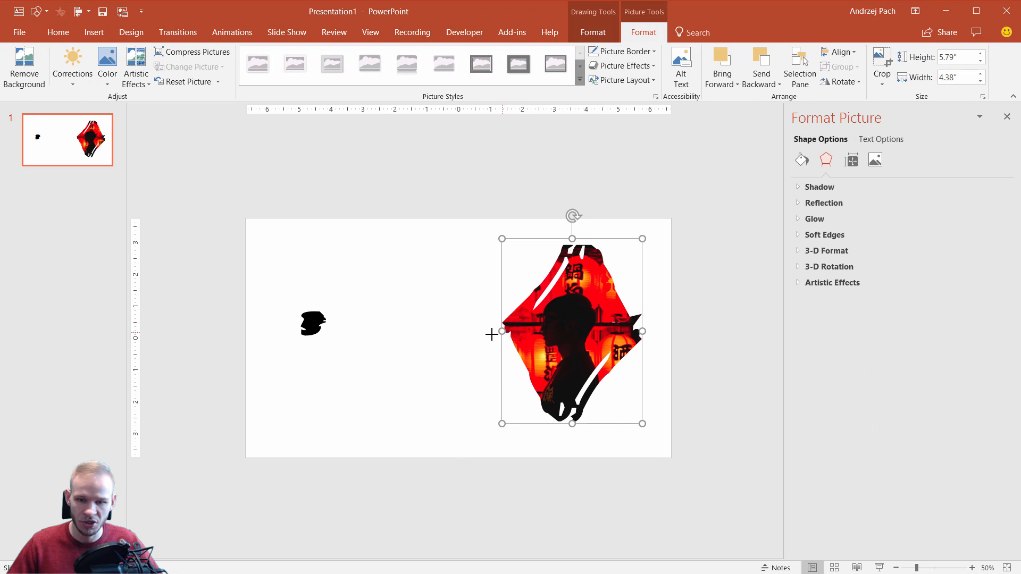
drag(502, 333, 391, 323)
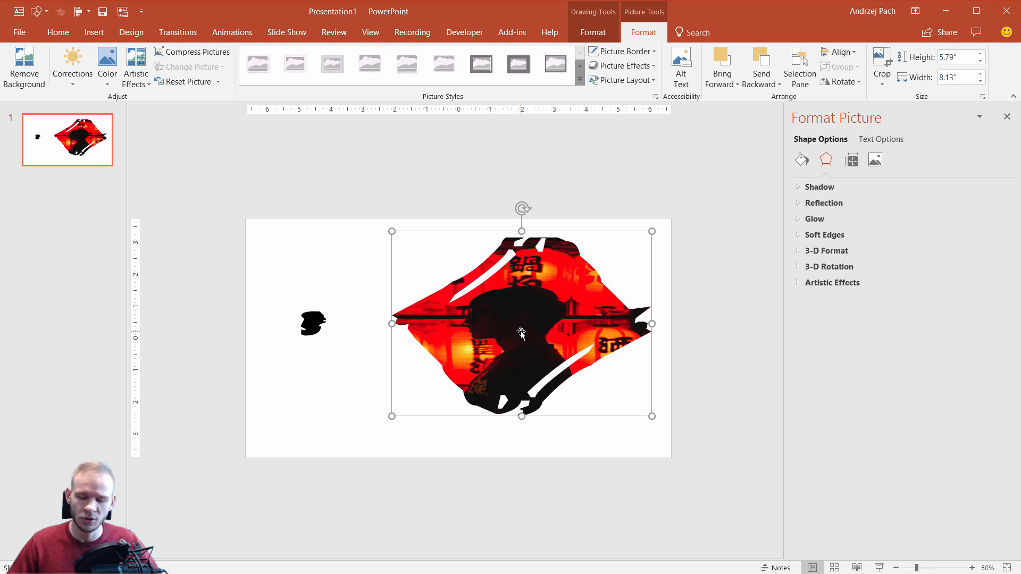
mouse_move(523, 309)
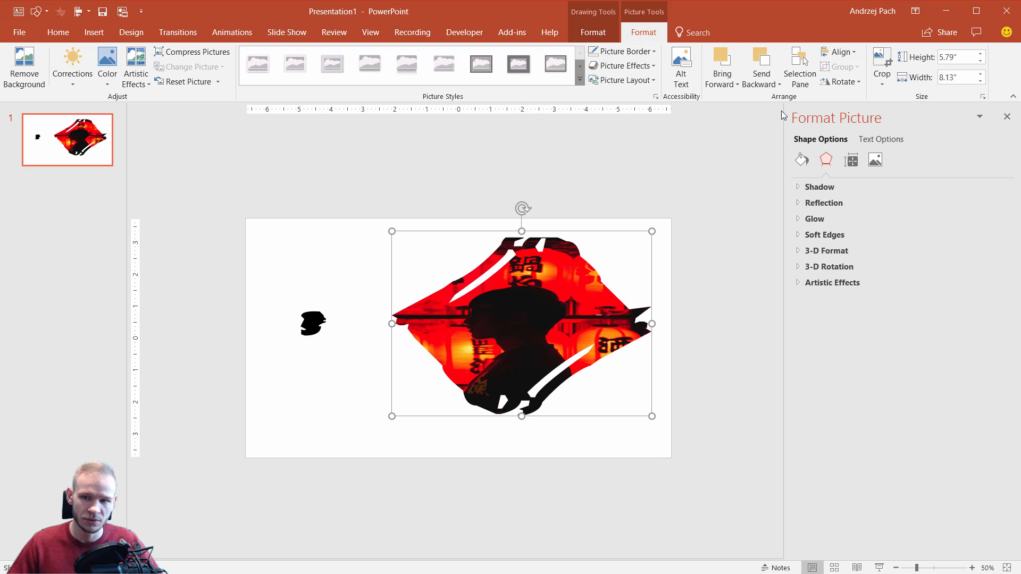
click(880, 60)
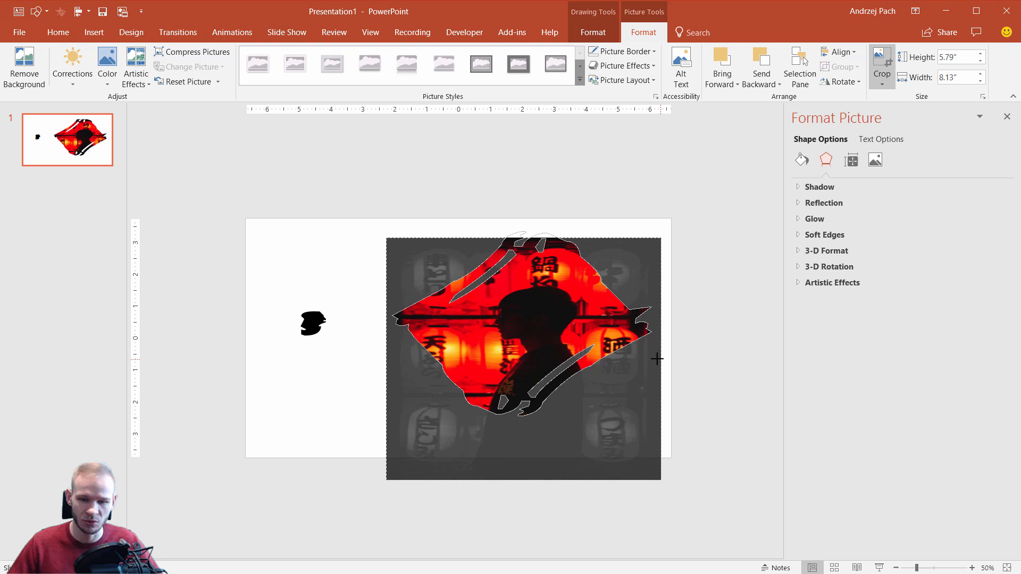
drag(656, 357, 648, 345)
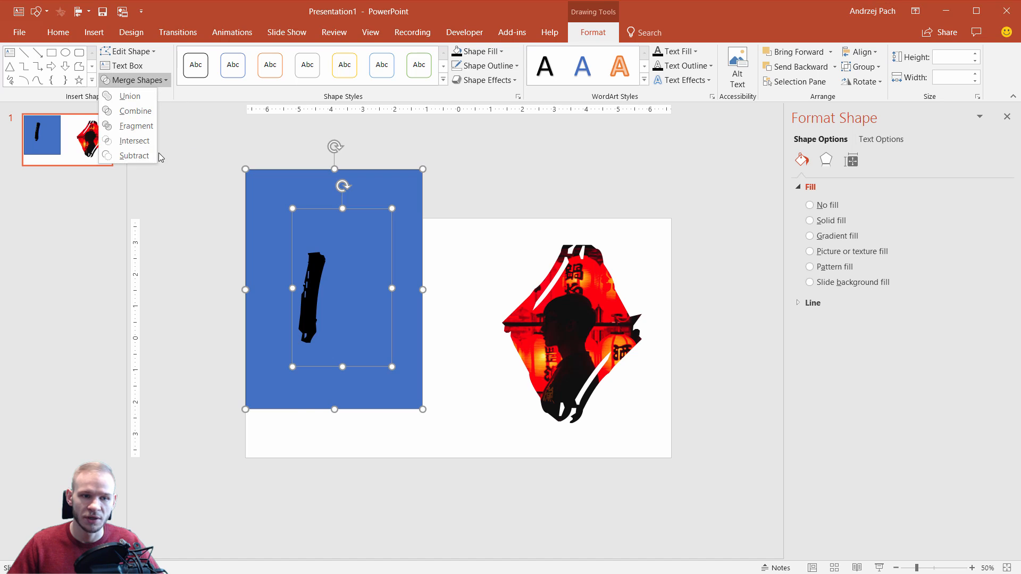
Subtract the vertical brush glyph from the rectangle into a standalone black stroke shape
click(134, 156)
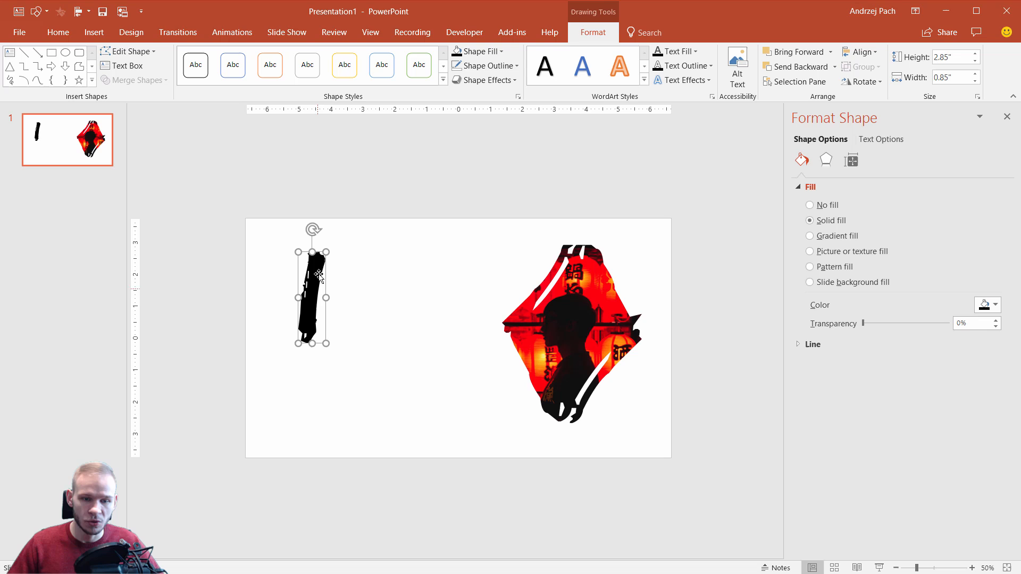
mouse_move(304, 289)
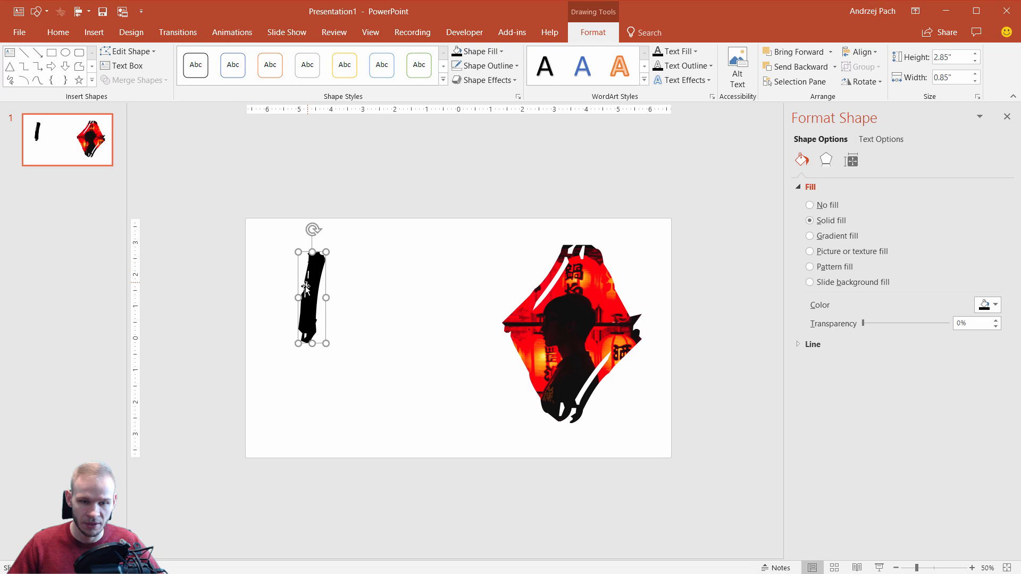
mouse_move(313, 281)
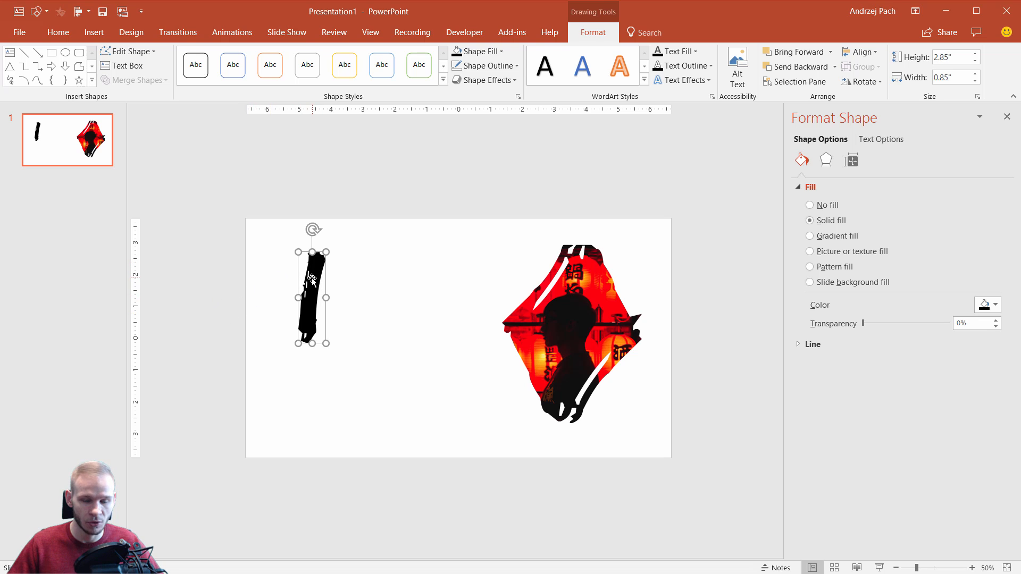
mouse_move(332, 285)
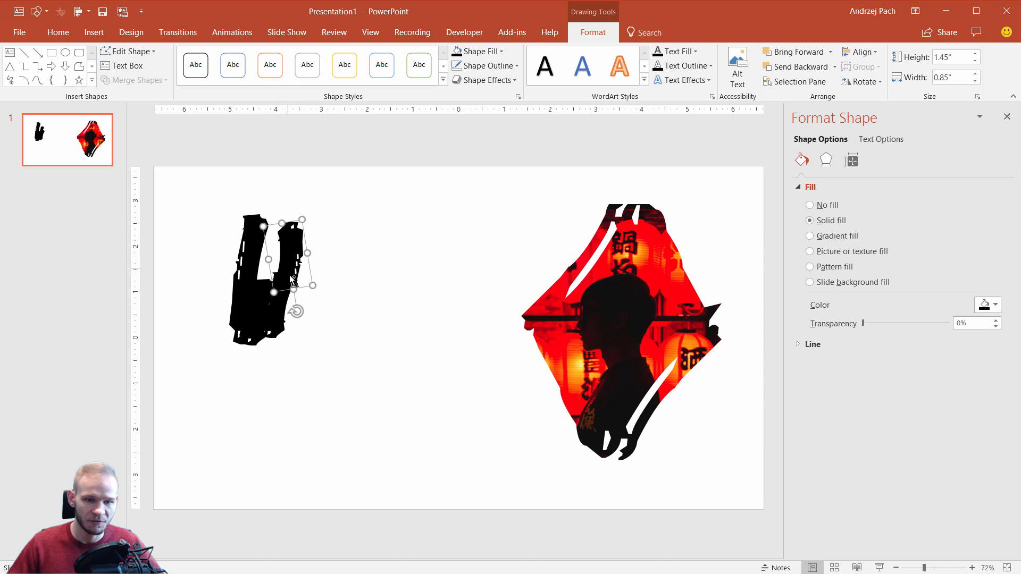
Union all the rotated brush-stroke pieces into one wide black block via Merge Shapes
drag(289, 273, 297, 286)
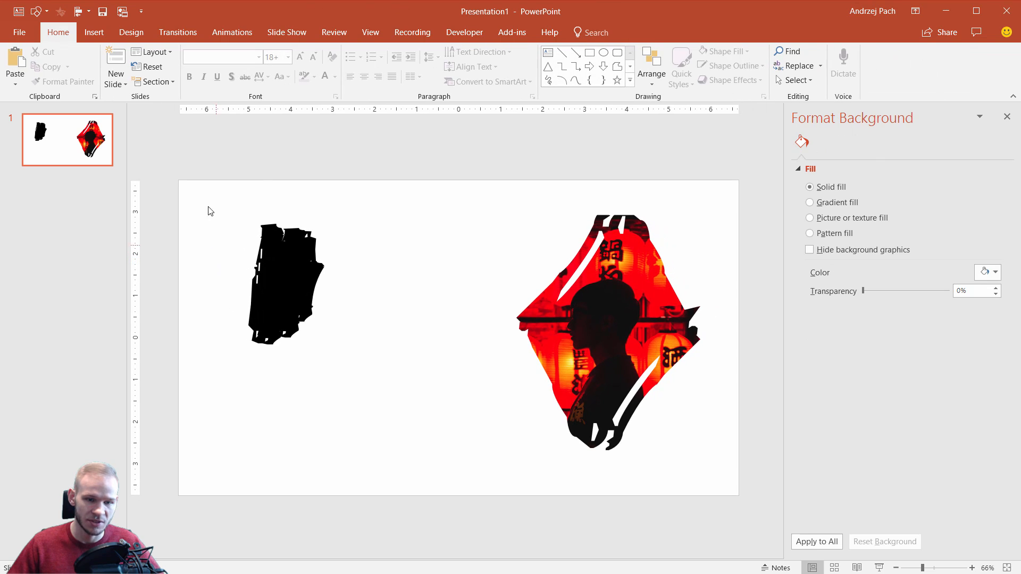
click(285, 282)
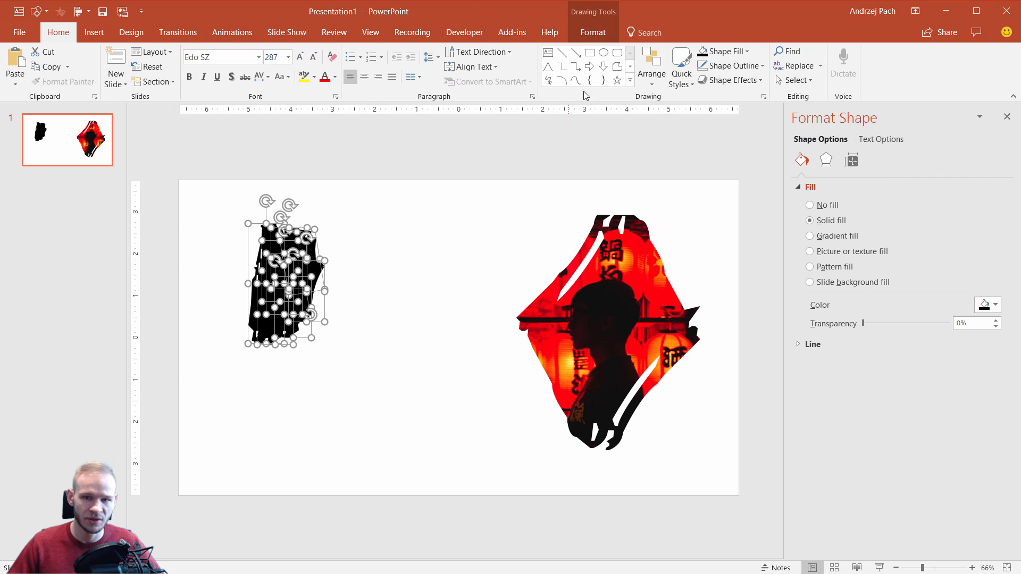
click(593, 32)
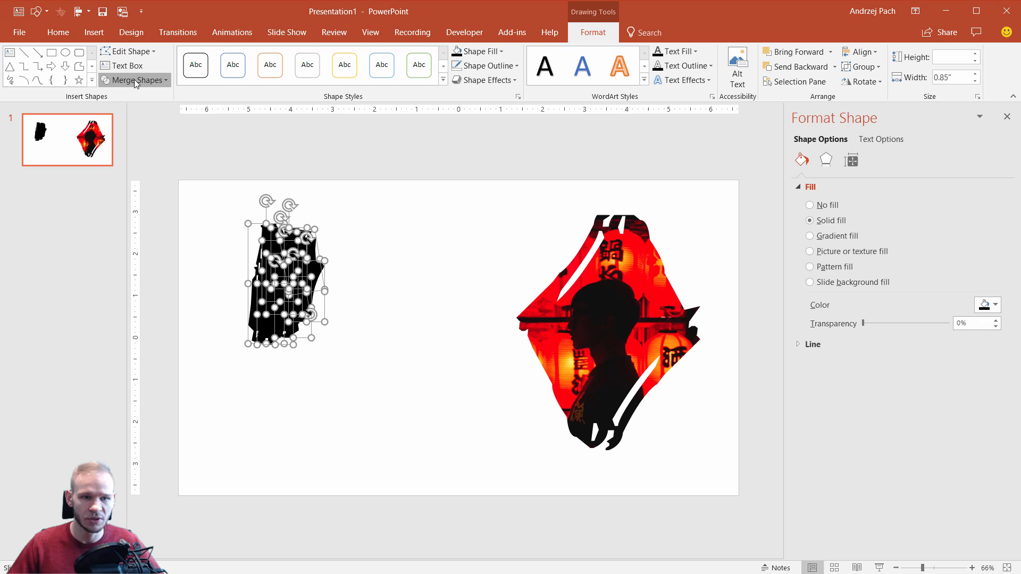
click(134, 80)
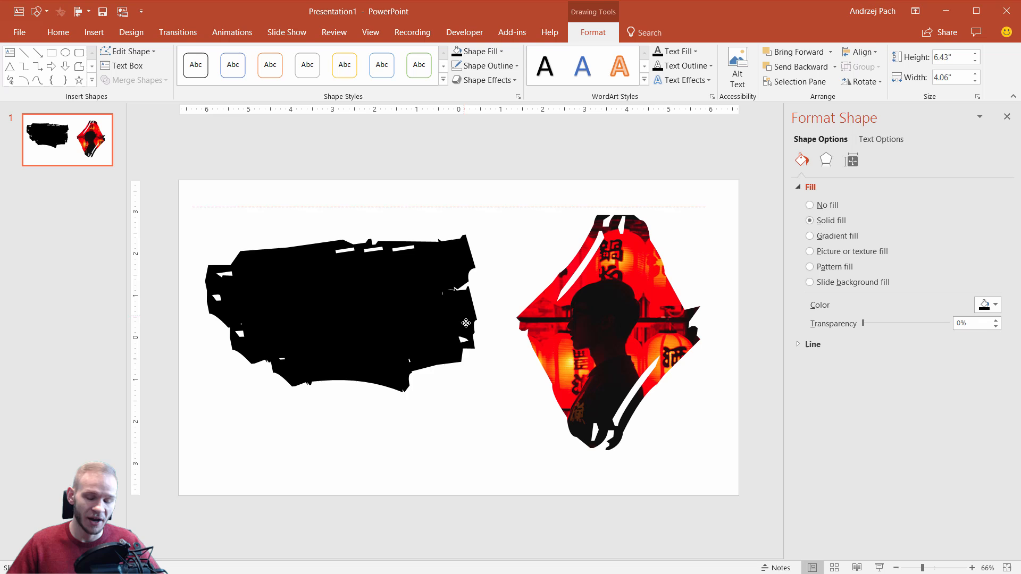
Set the slide background to solid black through Format Background
click(462, 321)
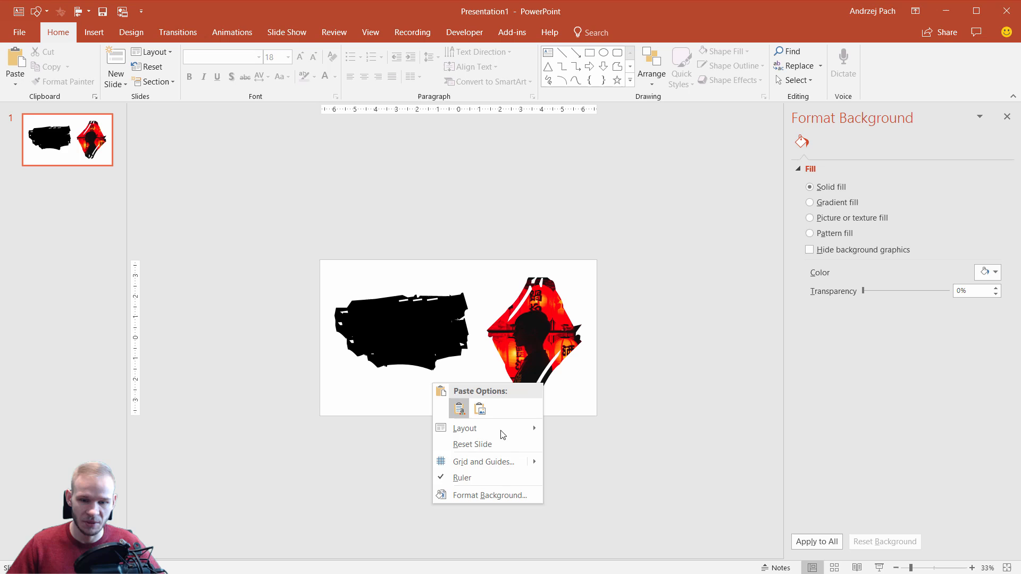
click(995, 272)
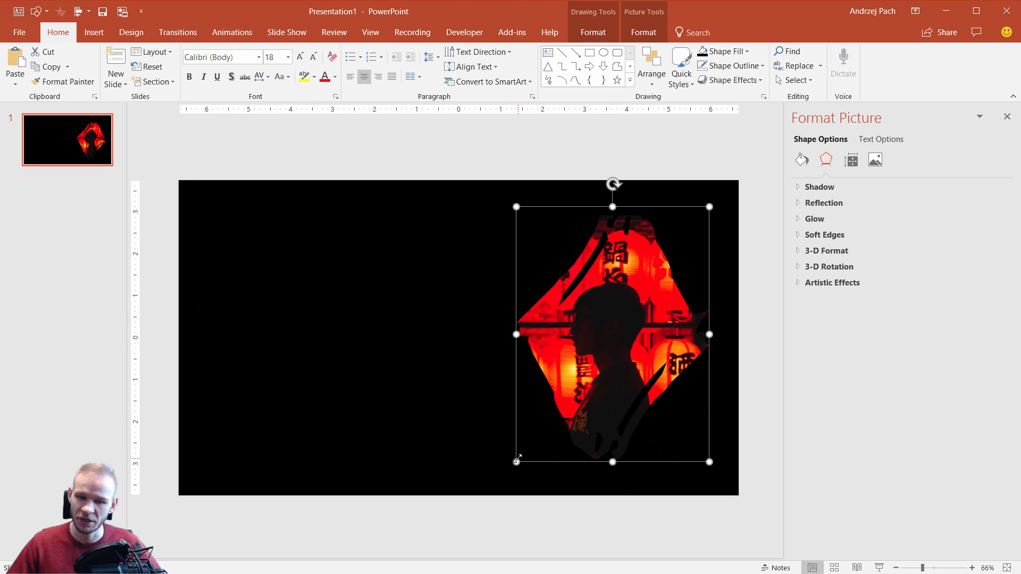
click(451, 425)
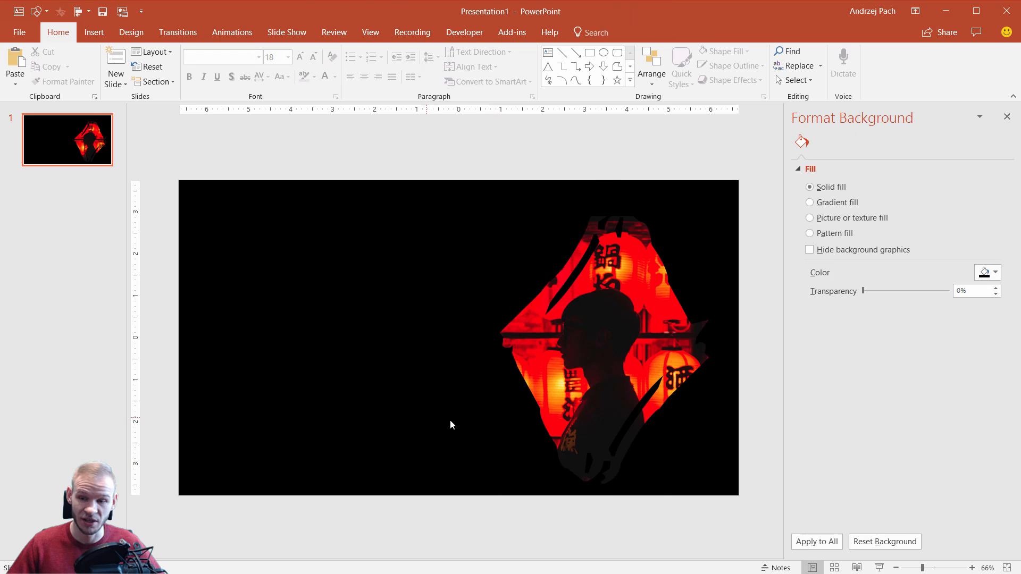